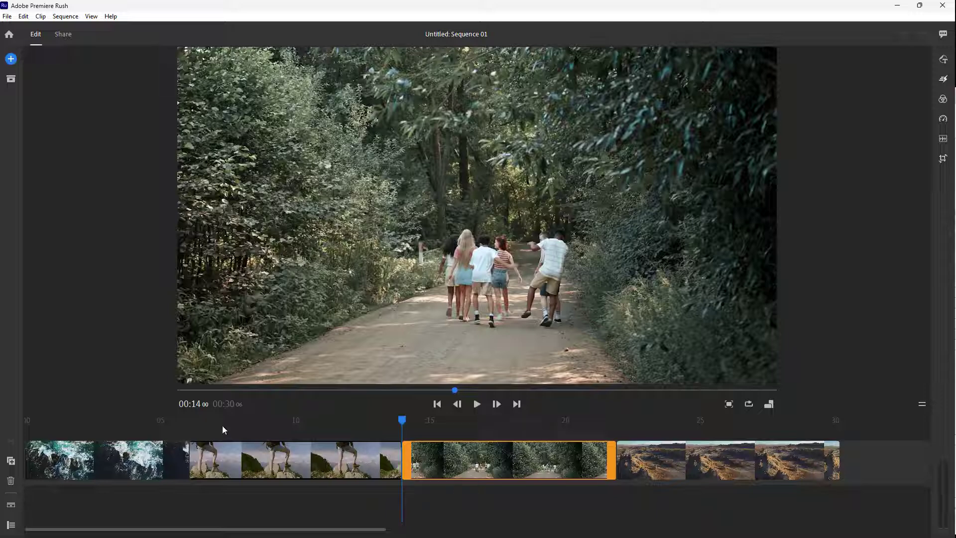
Step: Choose Your Media from the add-content menu to browse your own files
click(11, 59)
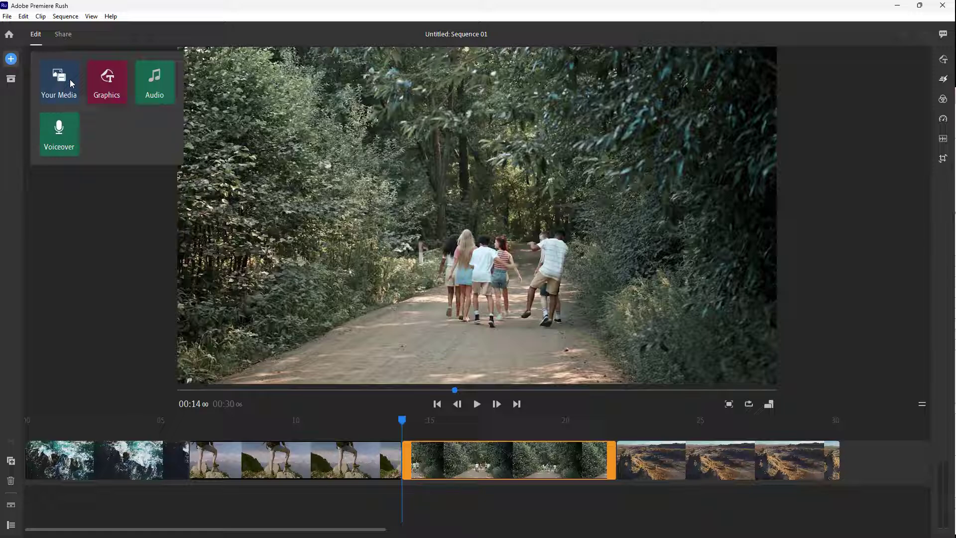
click(59, 83)
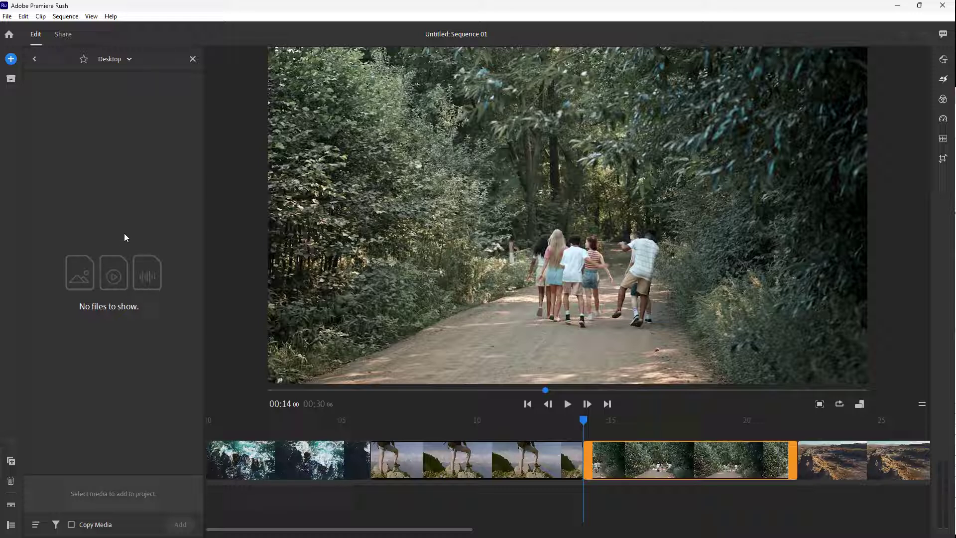
Step: Switch the location to Media Browser and list the L: (TT) drive contents
click(113, 58)
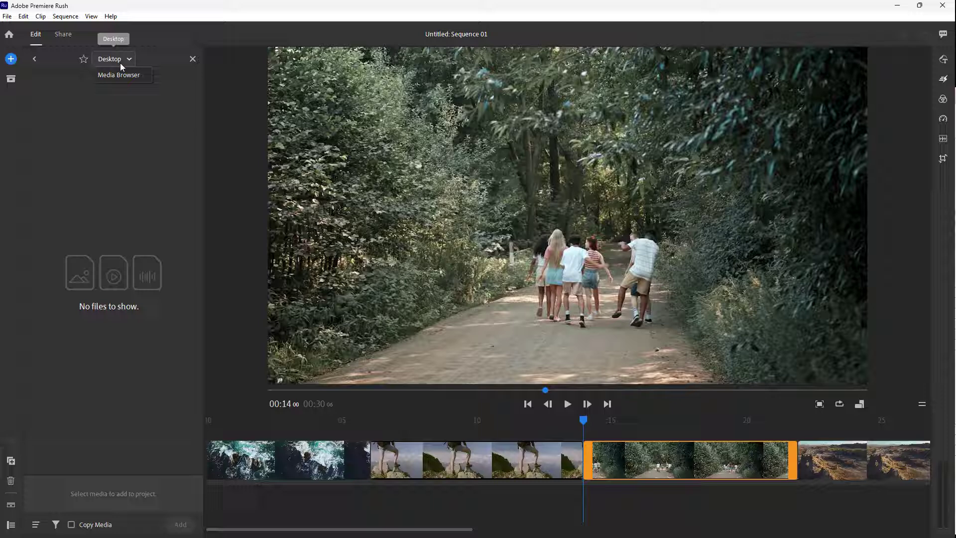
click(119, 75)
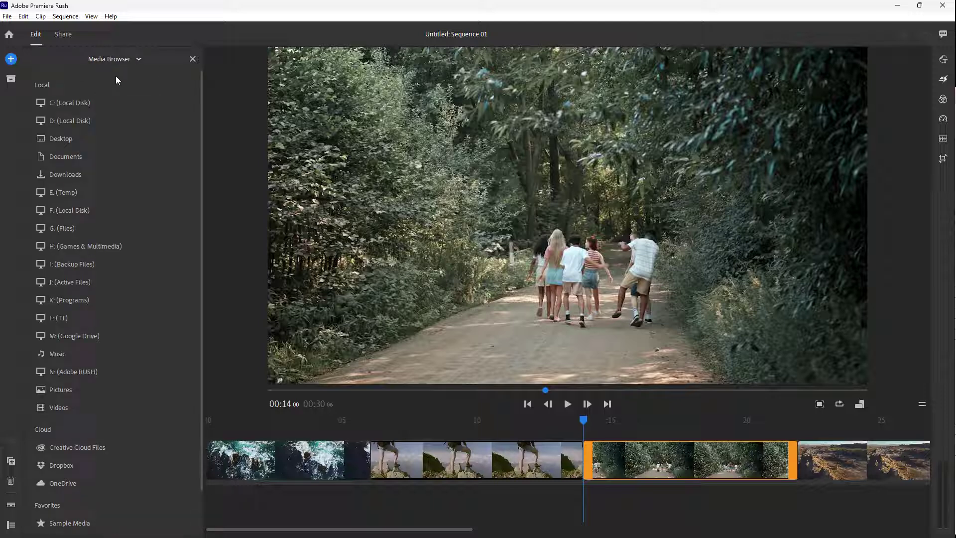
mouse_move(67, 318)
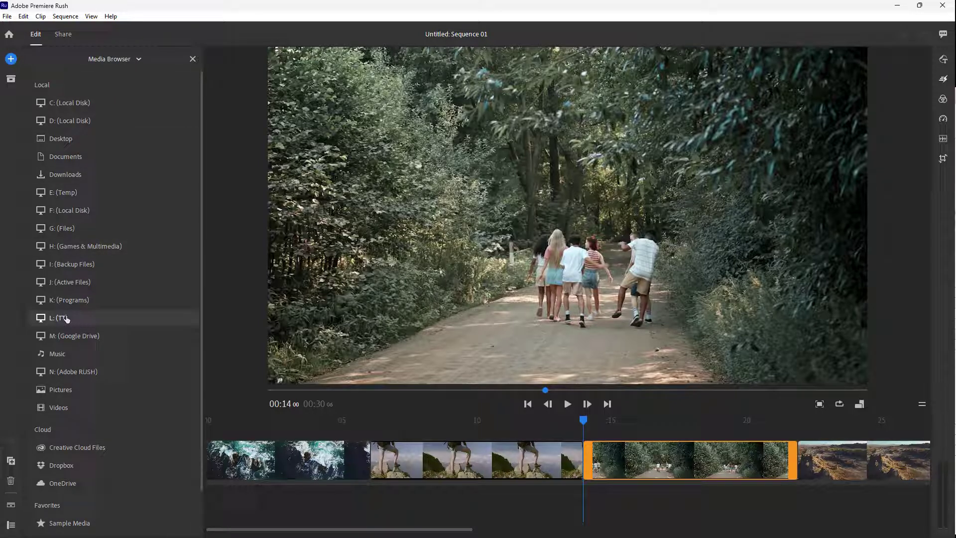
click(60, 318)
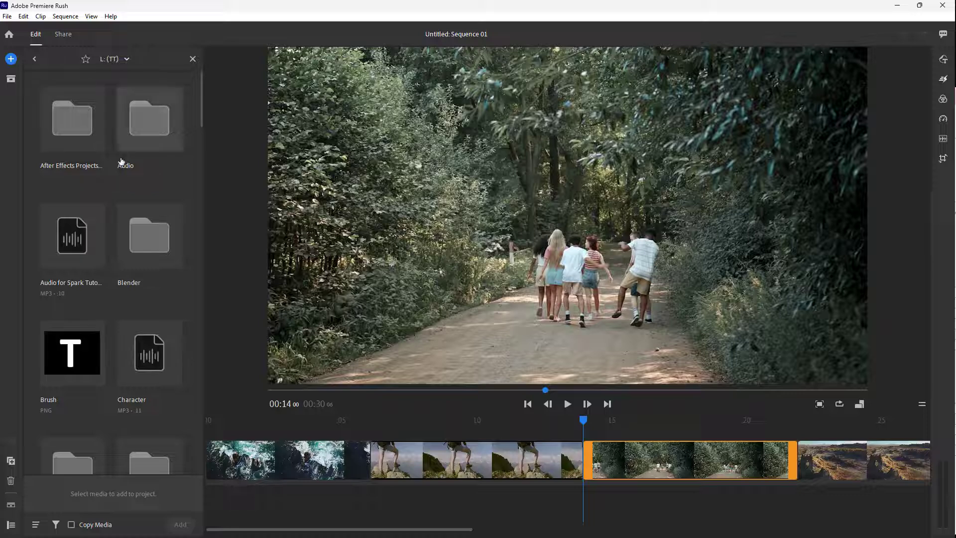
Step: Look inside the TutorTube Videos folder, then return to the L: (TT) drive
scroll(down, 3)
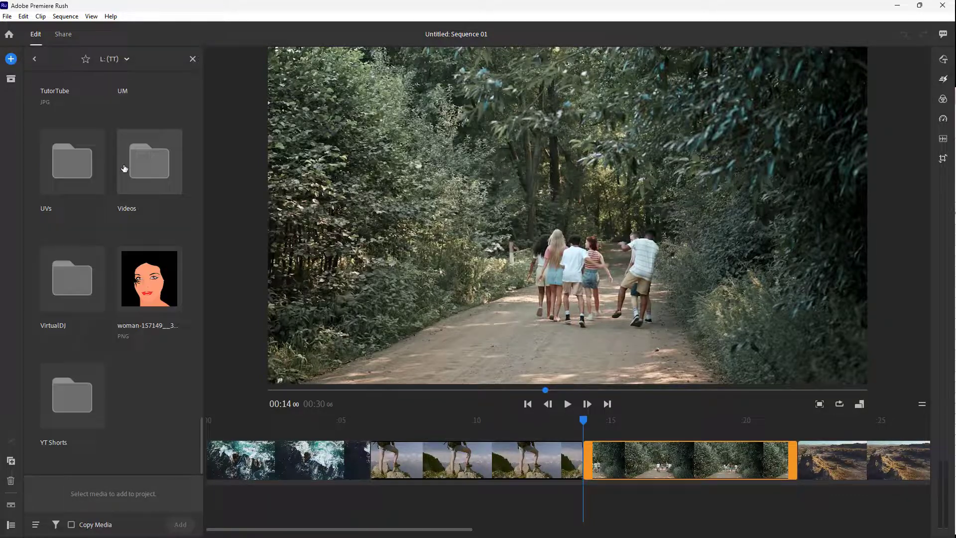
scroll(up, 3)
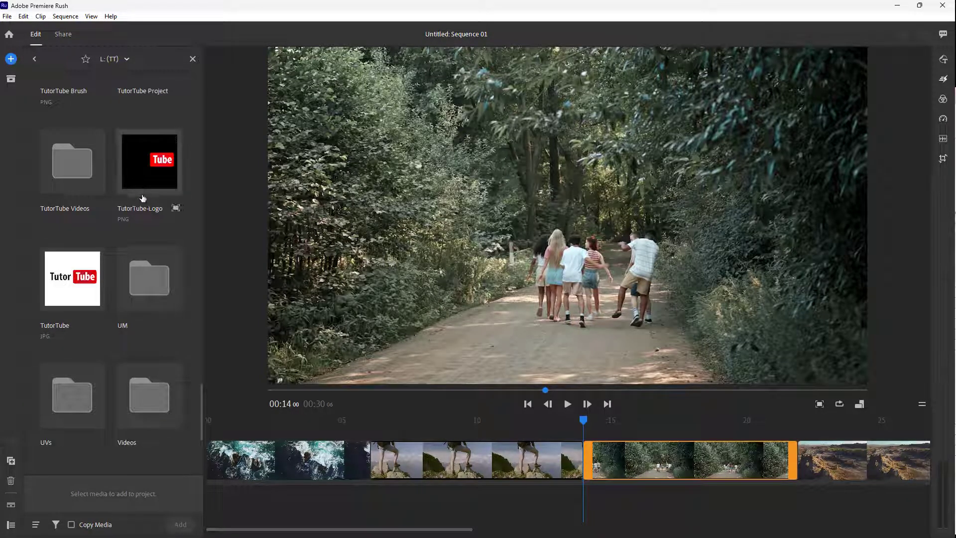
double_click(71, 162)
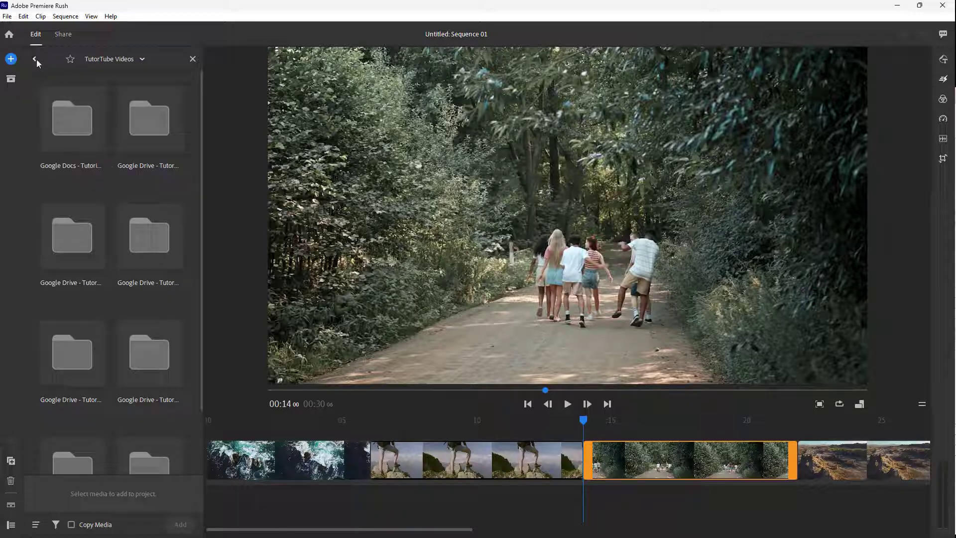
click(35, 58)
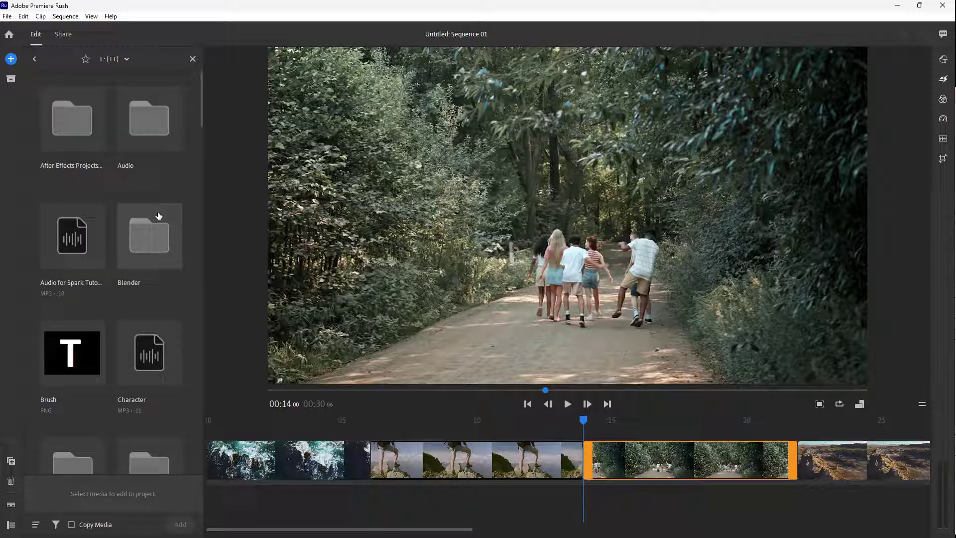
Step: Navigate down the drive into the My First Edit folder
scroll(down, 3)
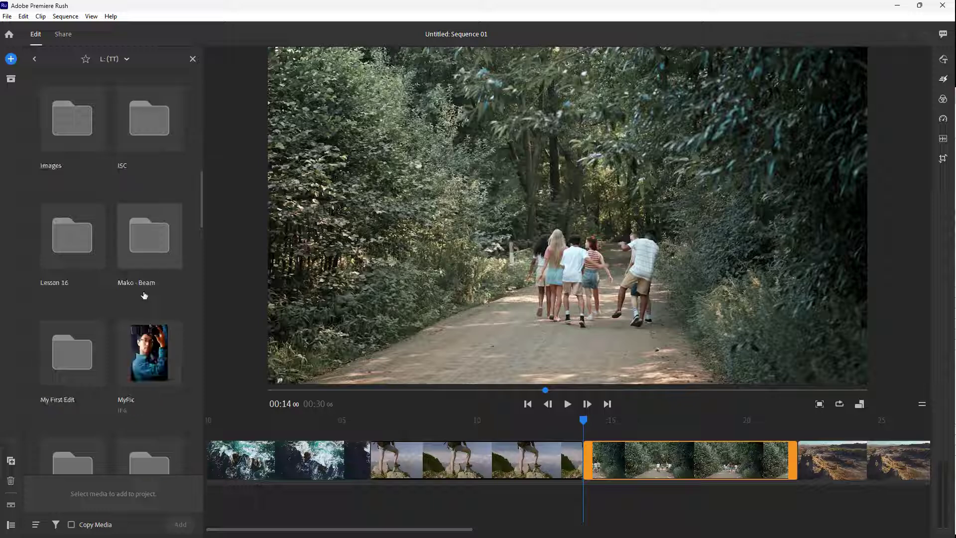
scroll(down, 3)
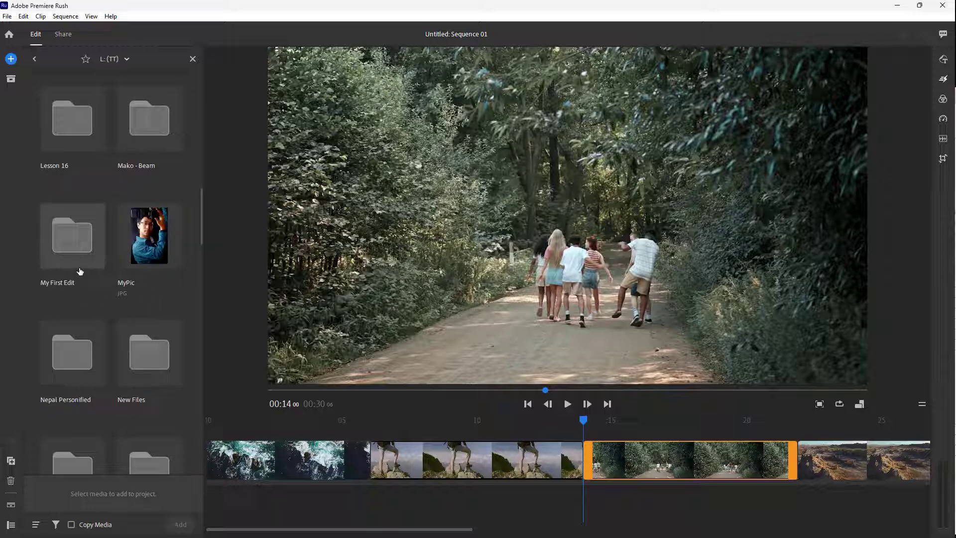
double_click(72, 237)
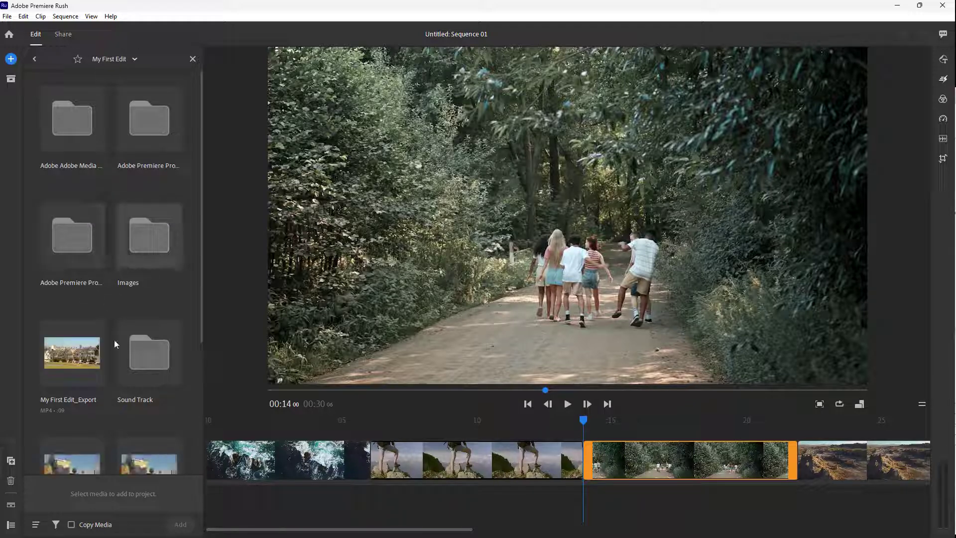
Step: Add the My First Edit_Export video after the forest clip and dismiss the import panel
scroll(down, 3)
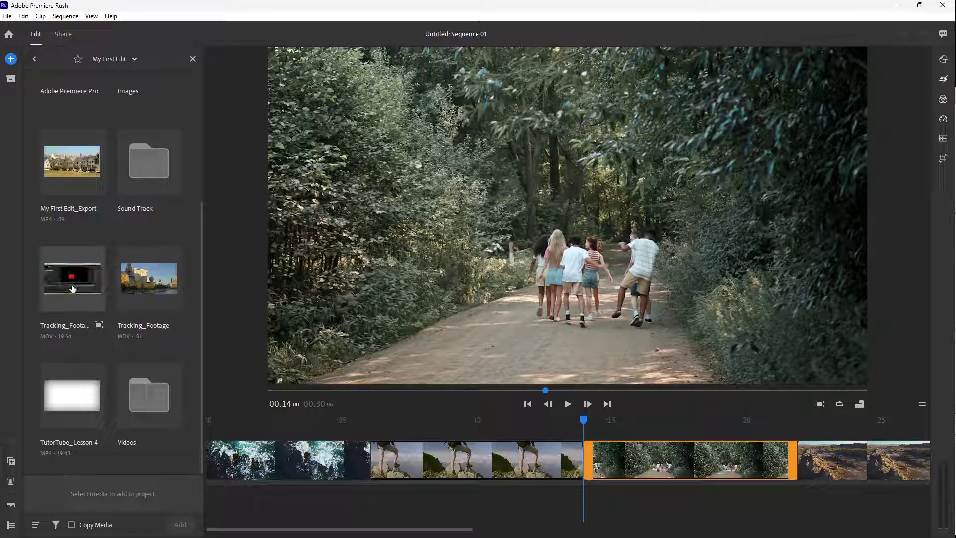
click(71, 161)
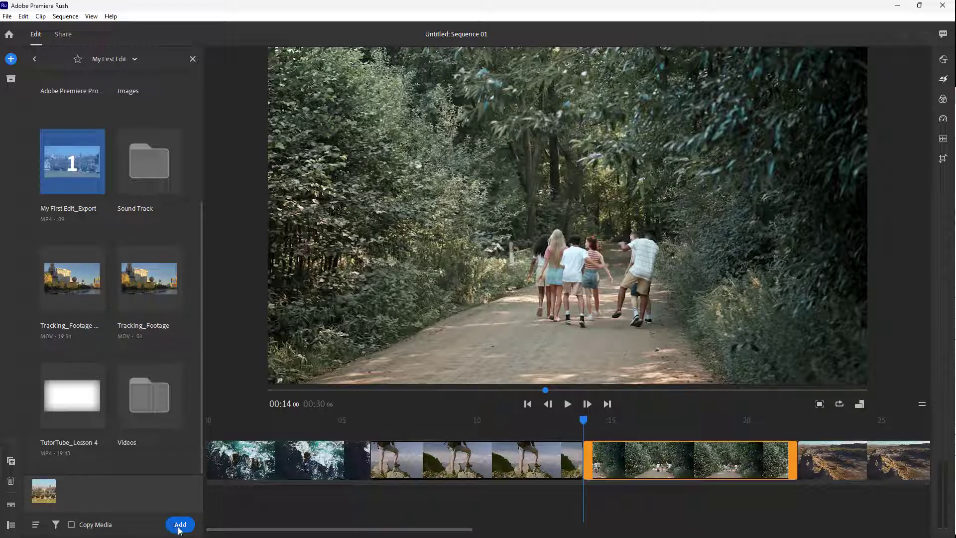
click(180, 525)
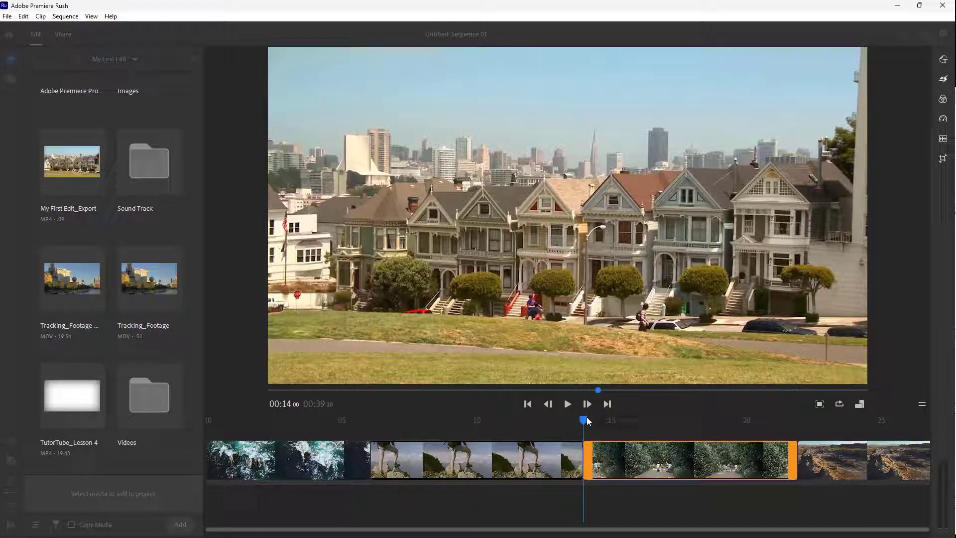
mouse_move(172, 61)
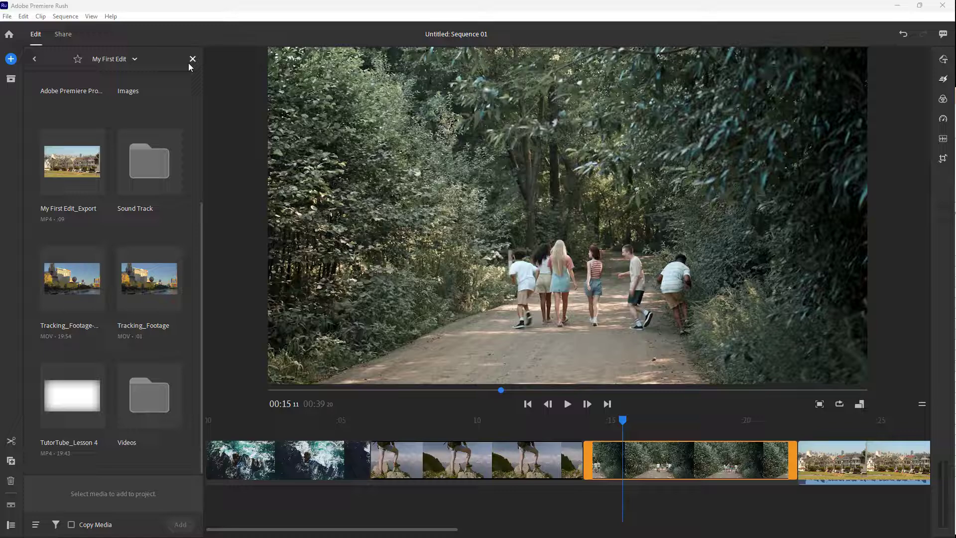
click(192, 59)
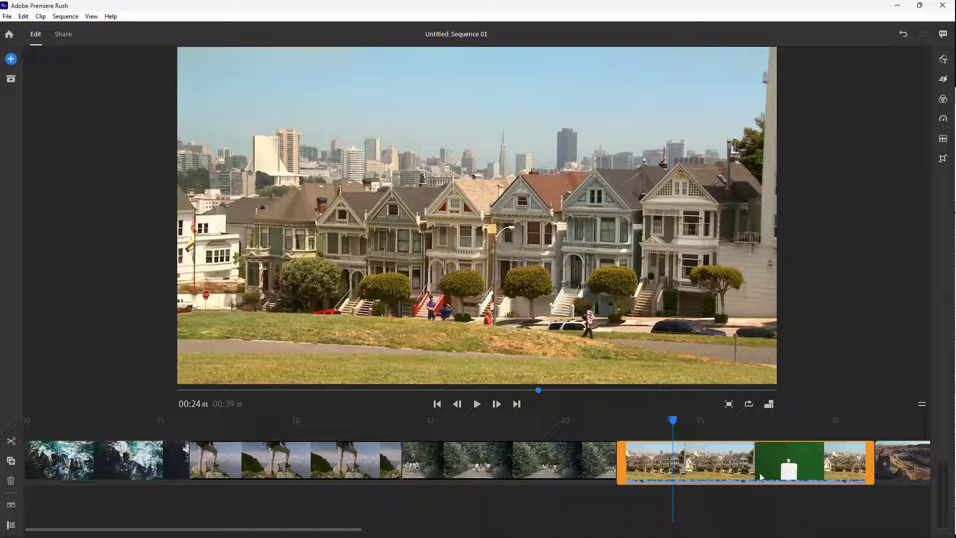
mouse_move(557, 397)
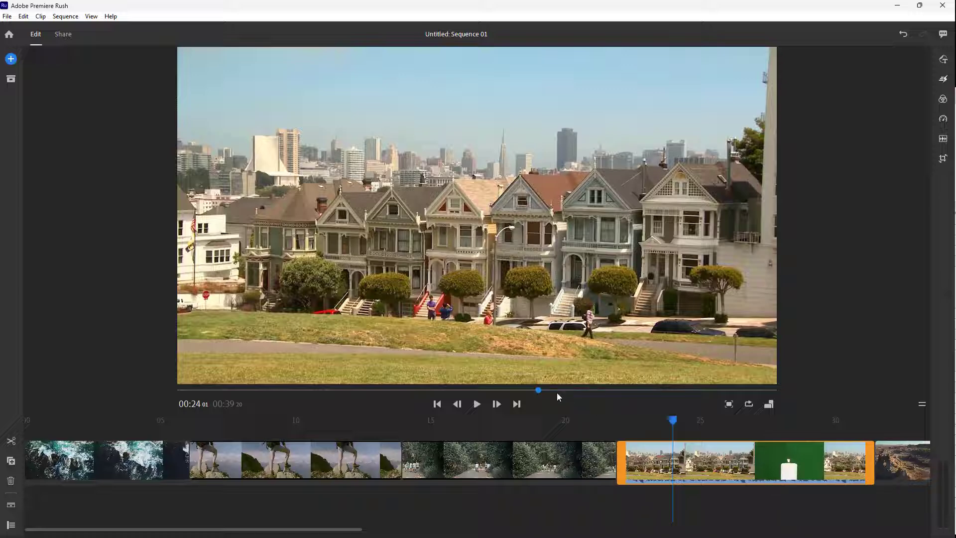
mouse_move(650, 386)
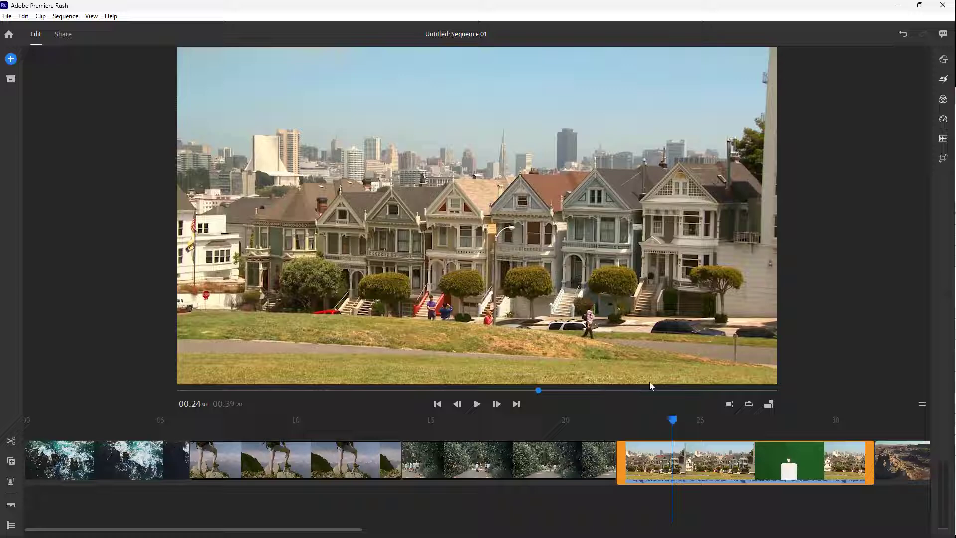